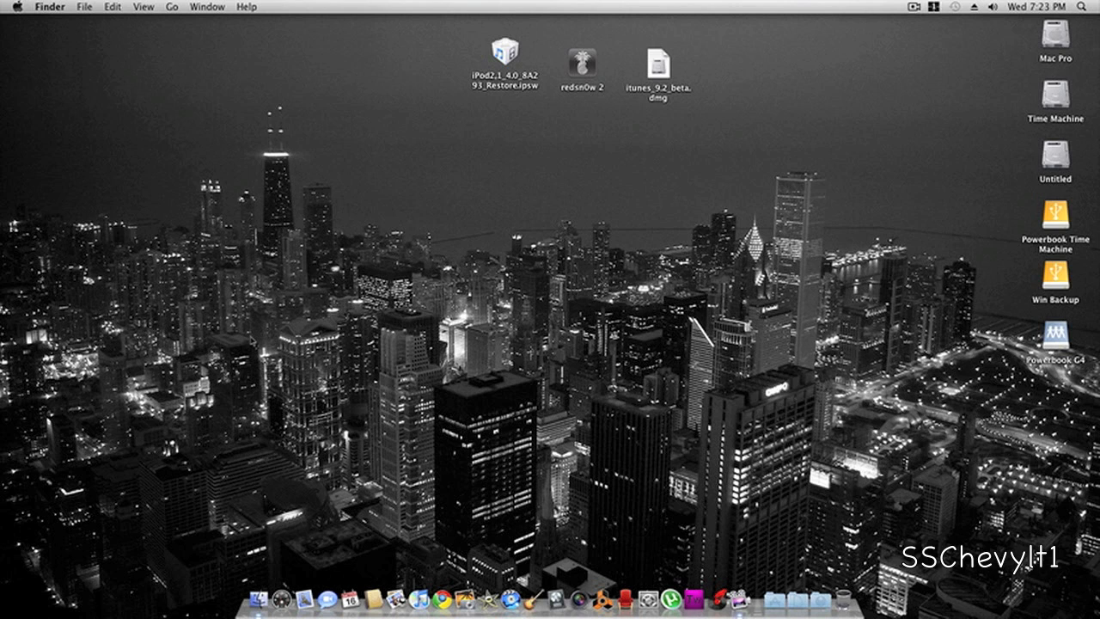
pyautogui.moveTo(650, 117)
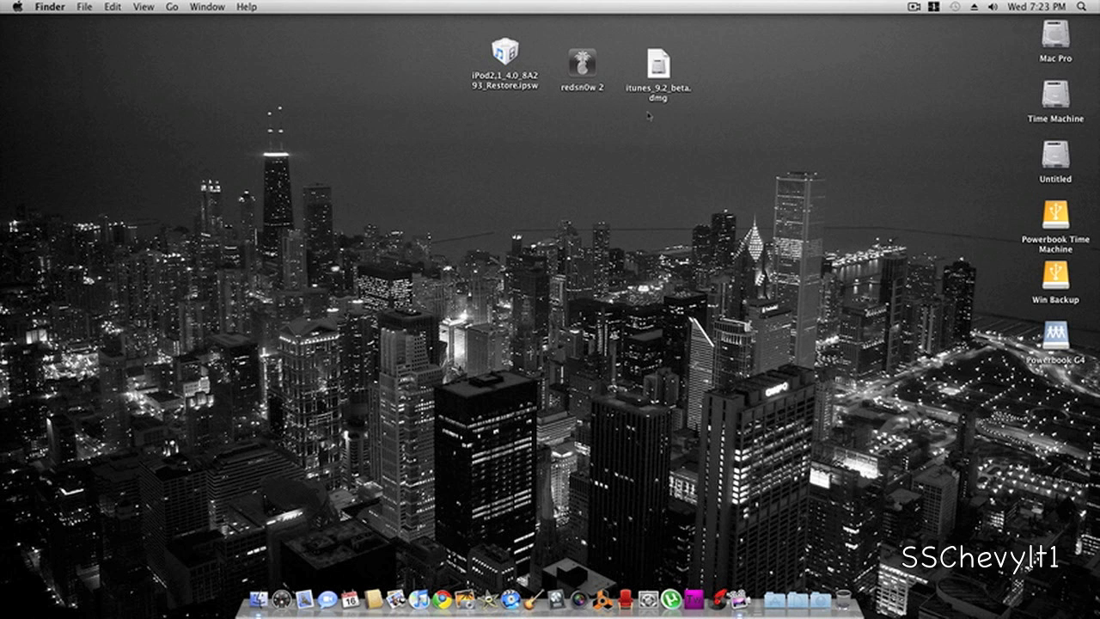
pyautogui.moveTo(555, 145)
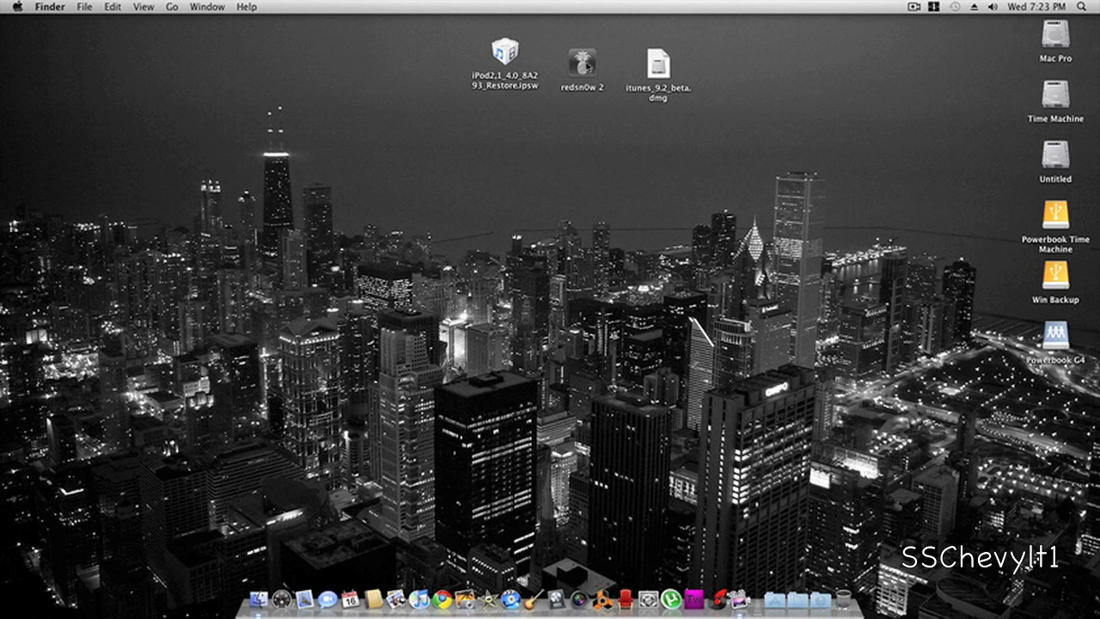
pyautogui.moveTo(609, 66)
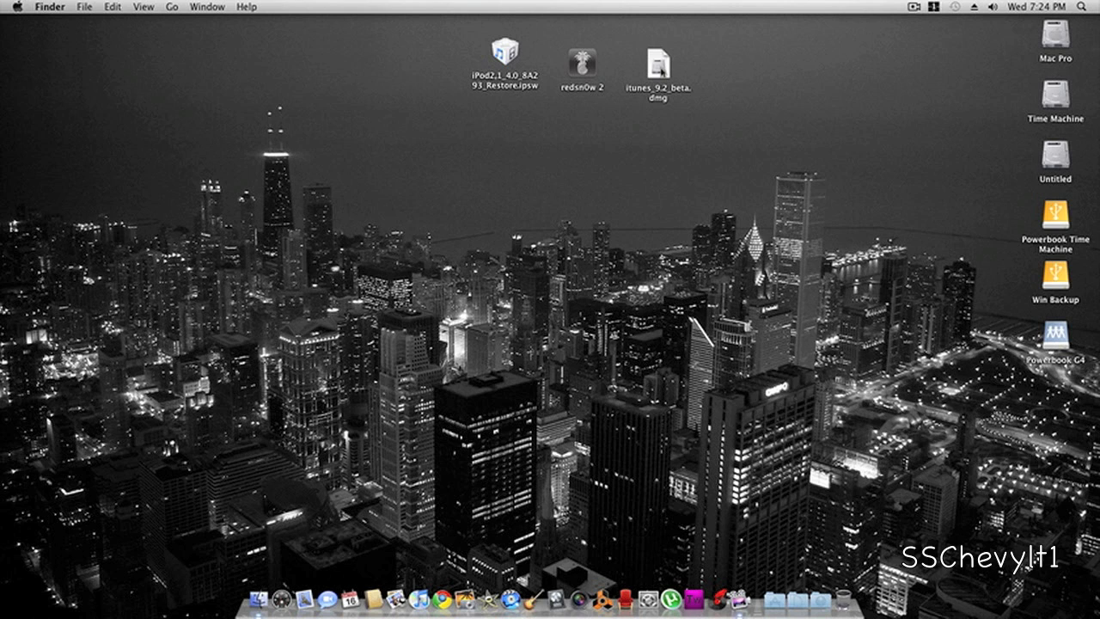
# - Mount itunes_9.2_beta.dmg, skipping verification, and place the iTunes 9.2 volume beside the other files
pyautogui.doubleClick(656, 65)
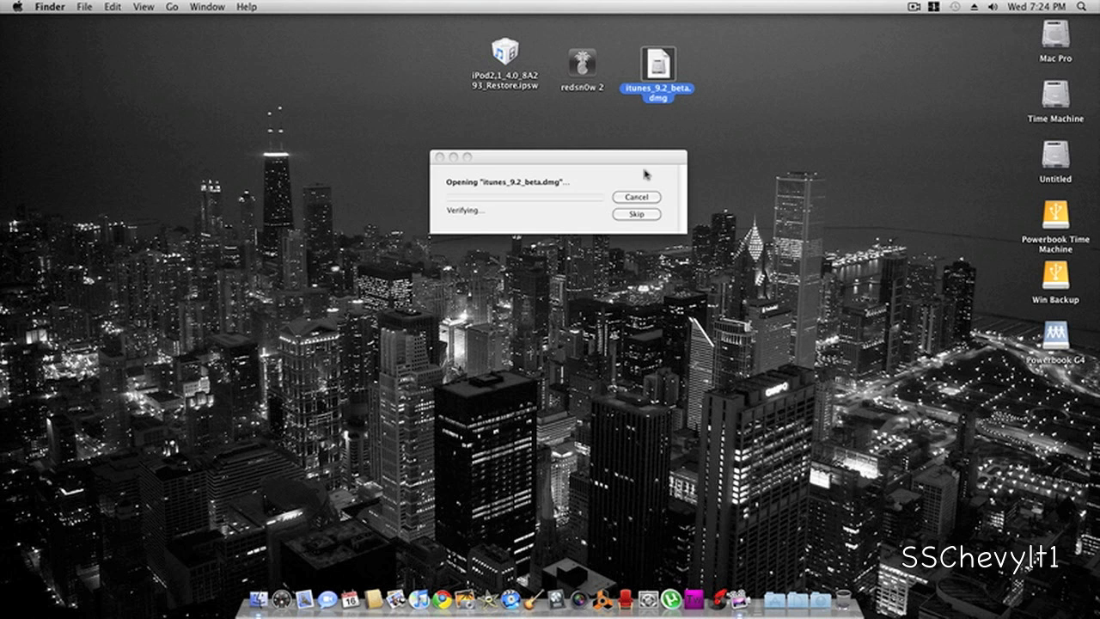
pyautogui.click(636, 214)
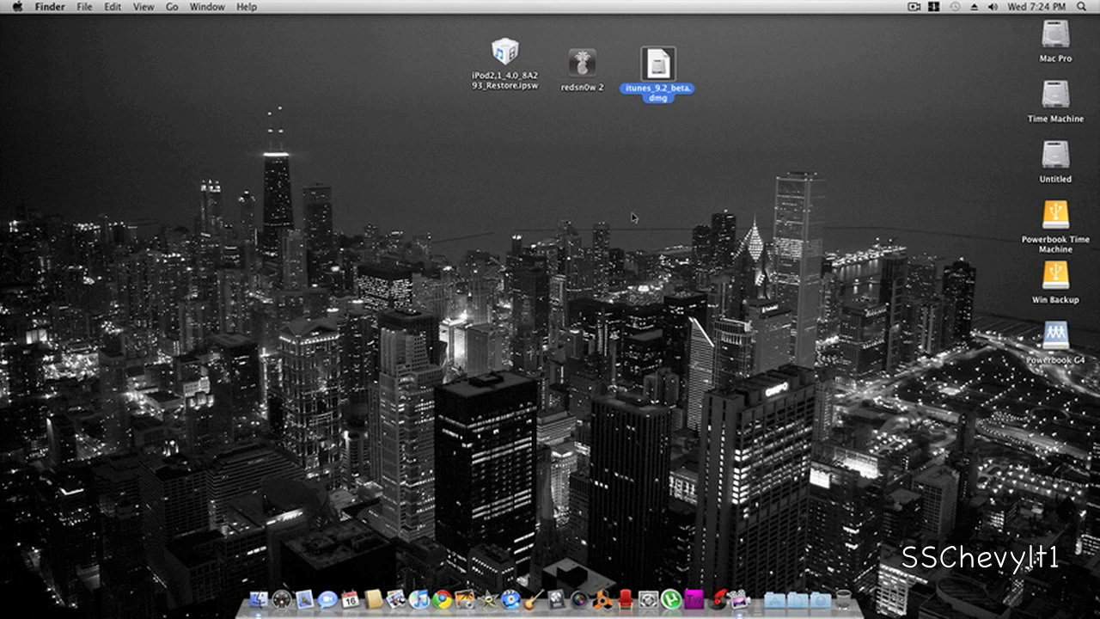
pyautogui.doubleClick(657, 62)
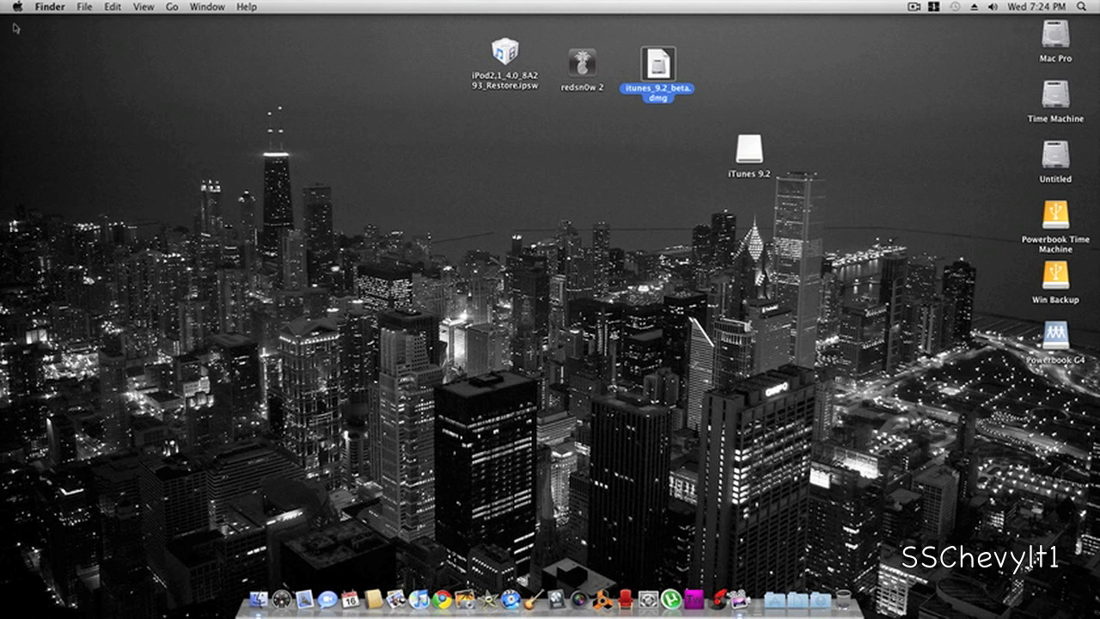
pyautogui.moveTo(749, 148); pyautogui.dragTo(777, 77)
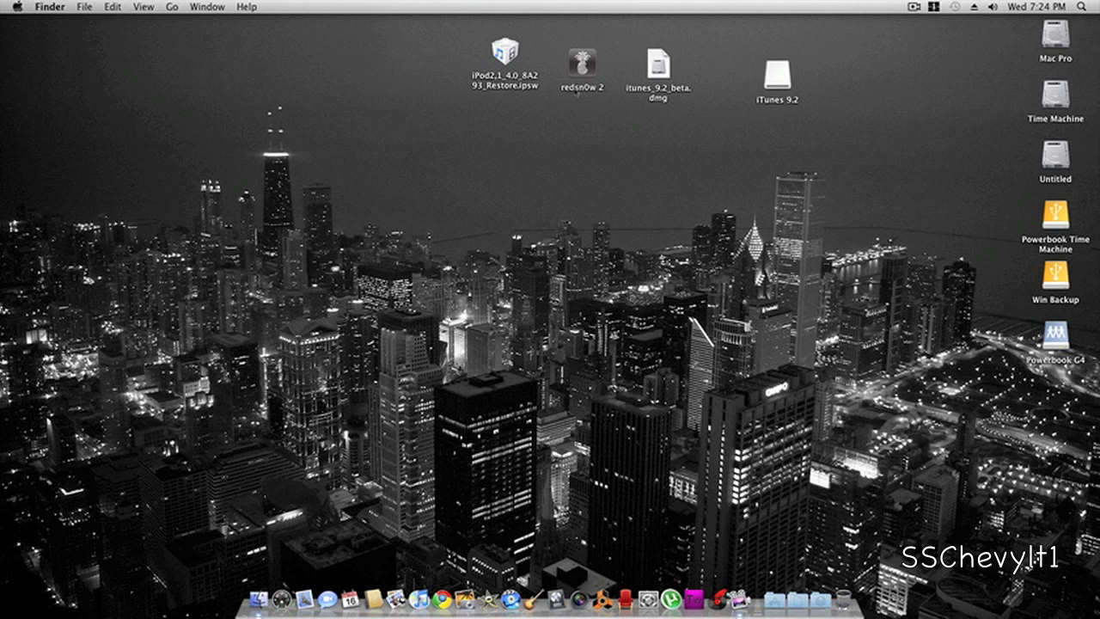
# - Launch redsn0w 2 and load the iPod2,1_4.0_8A293 Restore.ipsw from the Desktop
pyautogui.doubleClick(581, 65)
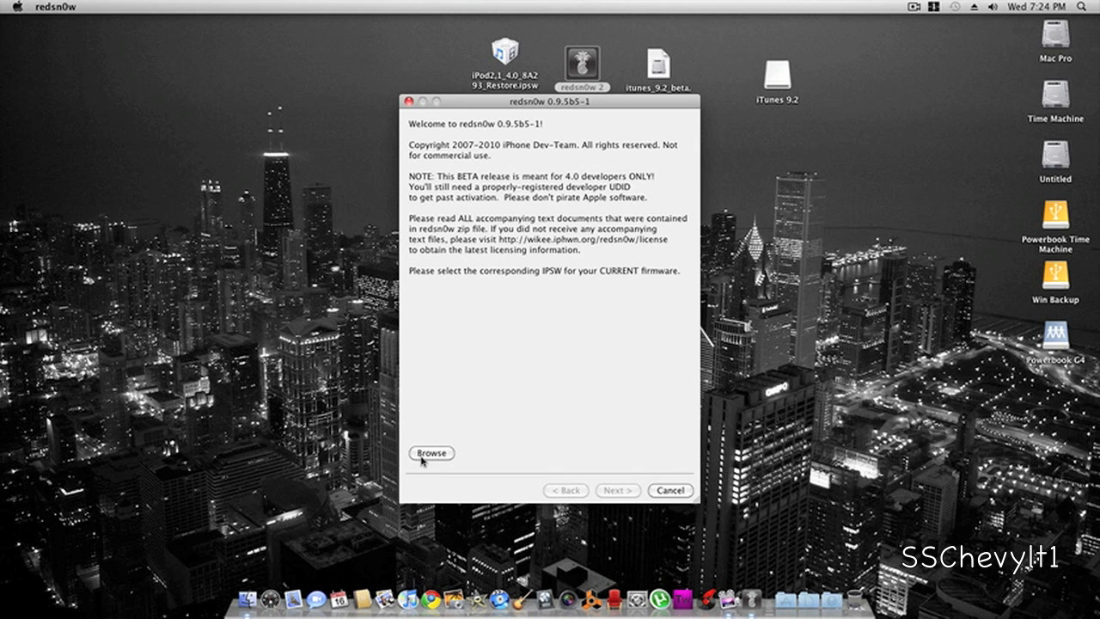
pyautogui.click(431, 454)
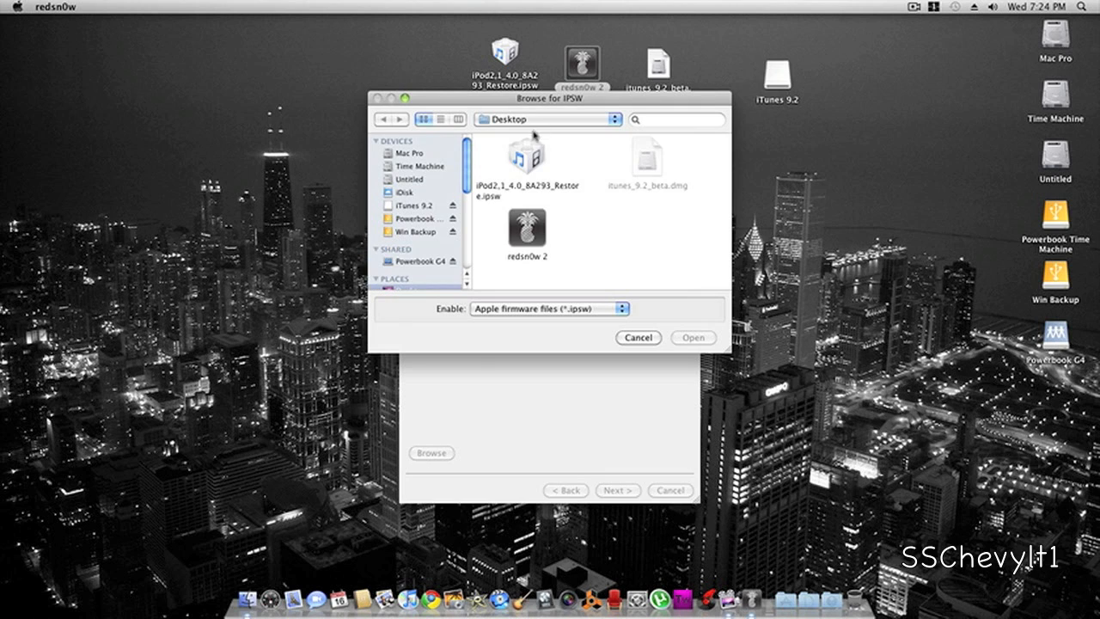
pyautogui.click(526, 158)
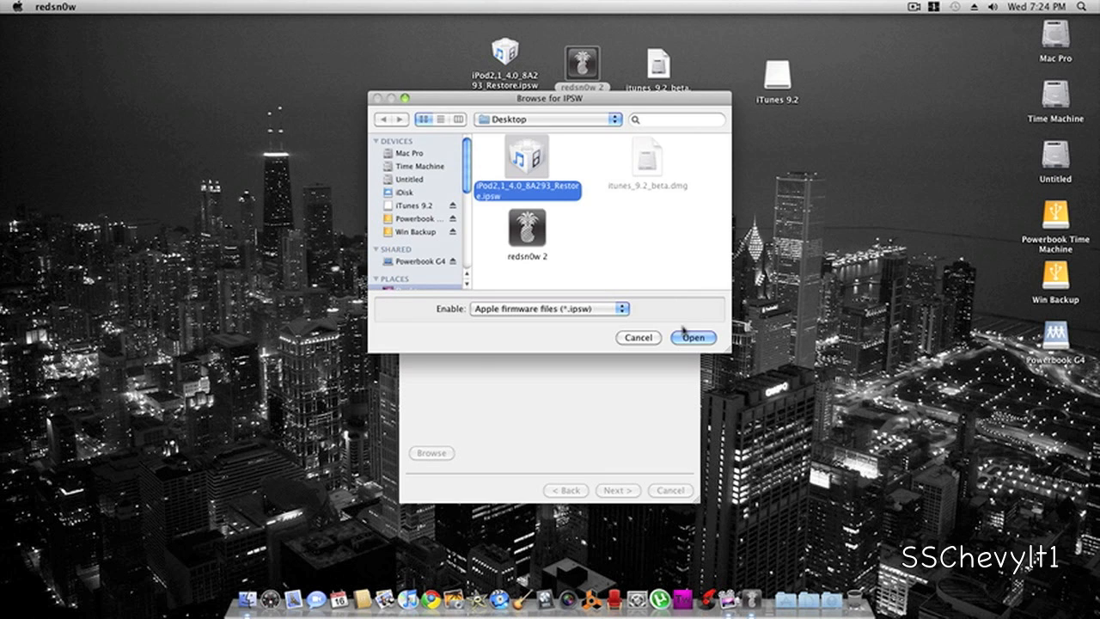
pyautogui.click(693, 337)
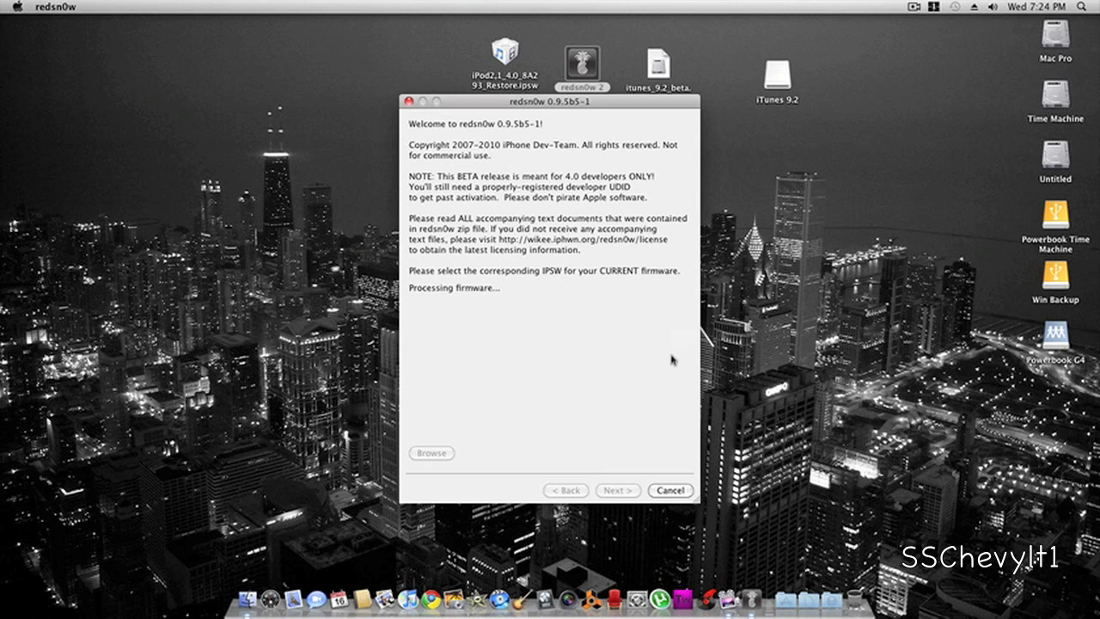
pyautogui.moveTo(554, 385)
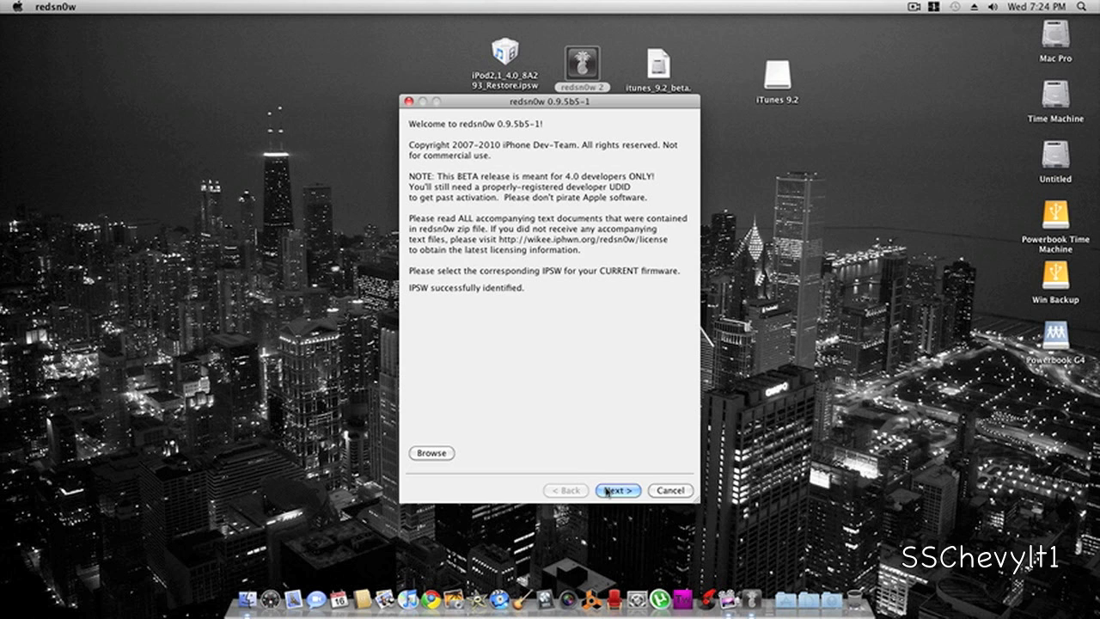
# - Continue past firmware identification and kernel patching to the jailbreak options
pyautogui.click(617, 490)
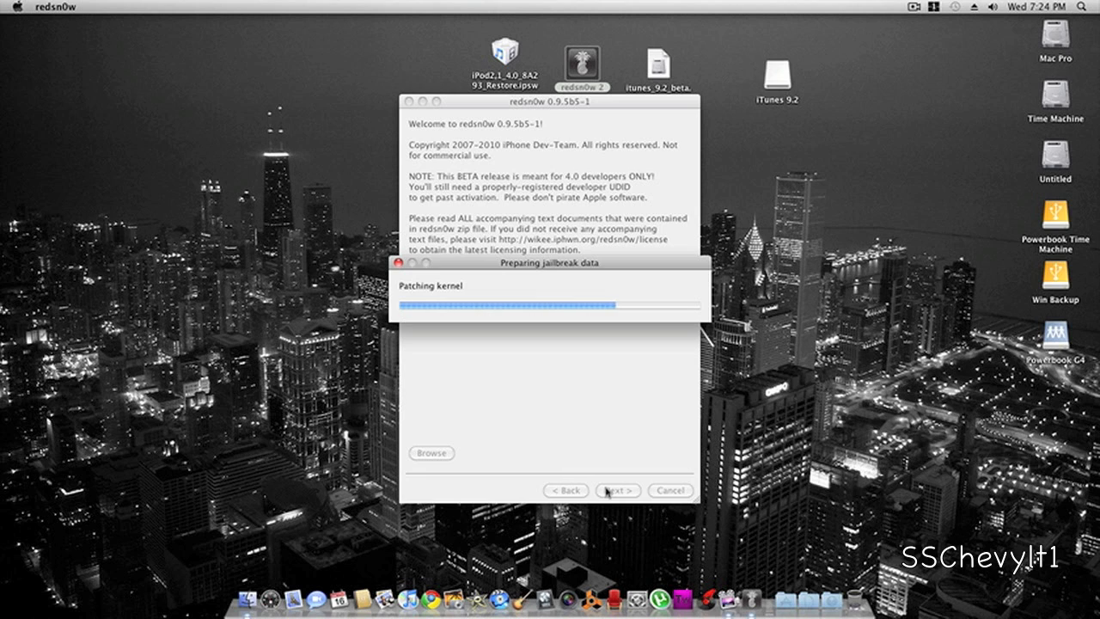
pyautogui.click(617, 490)
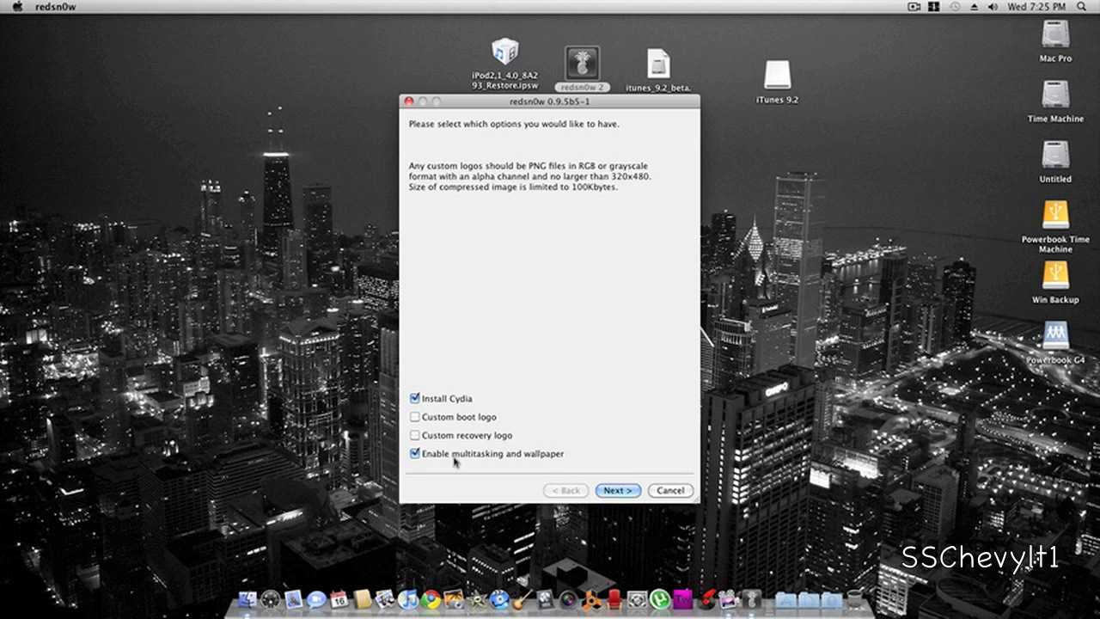
pyautogui.moveTo(440, 447)
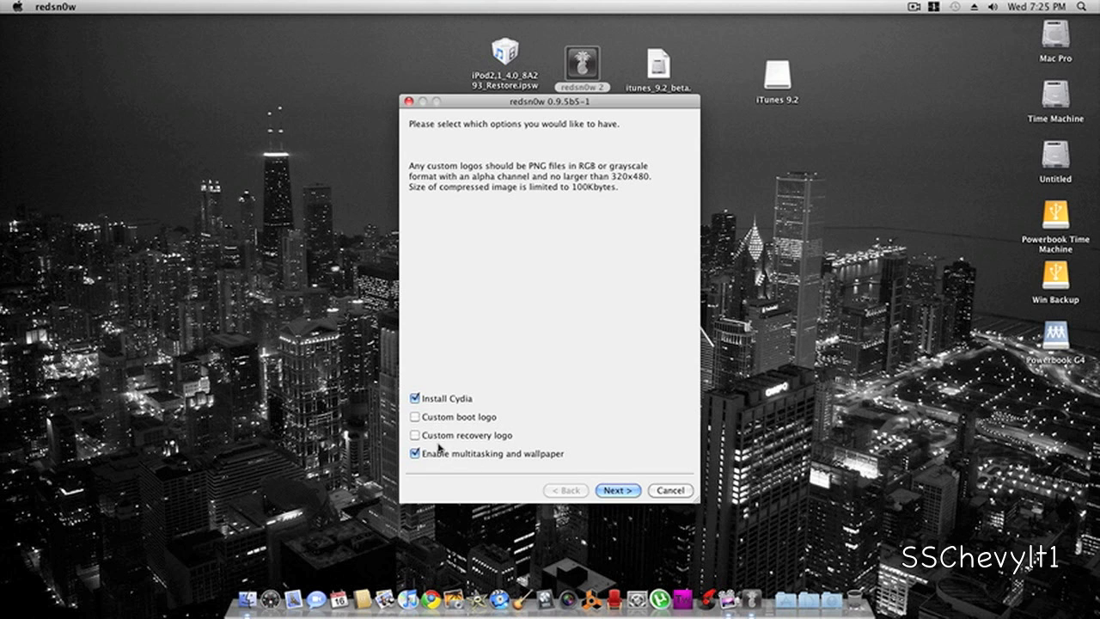
pyautogui.moveTo(479, 408)
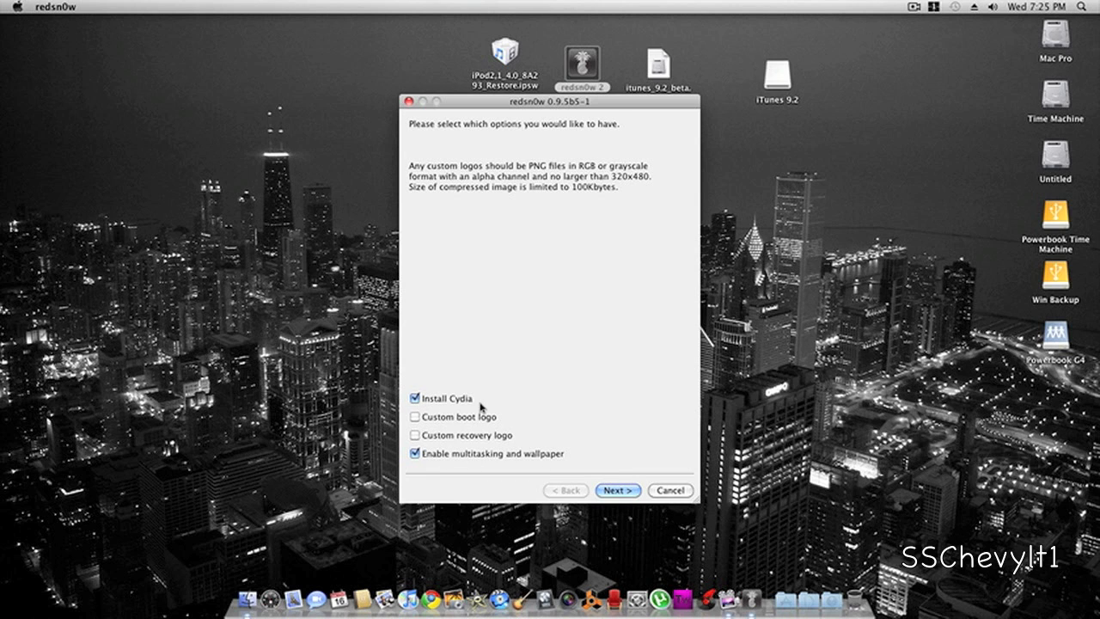
pyautogui.moveTo(481, 409)
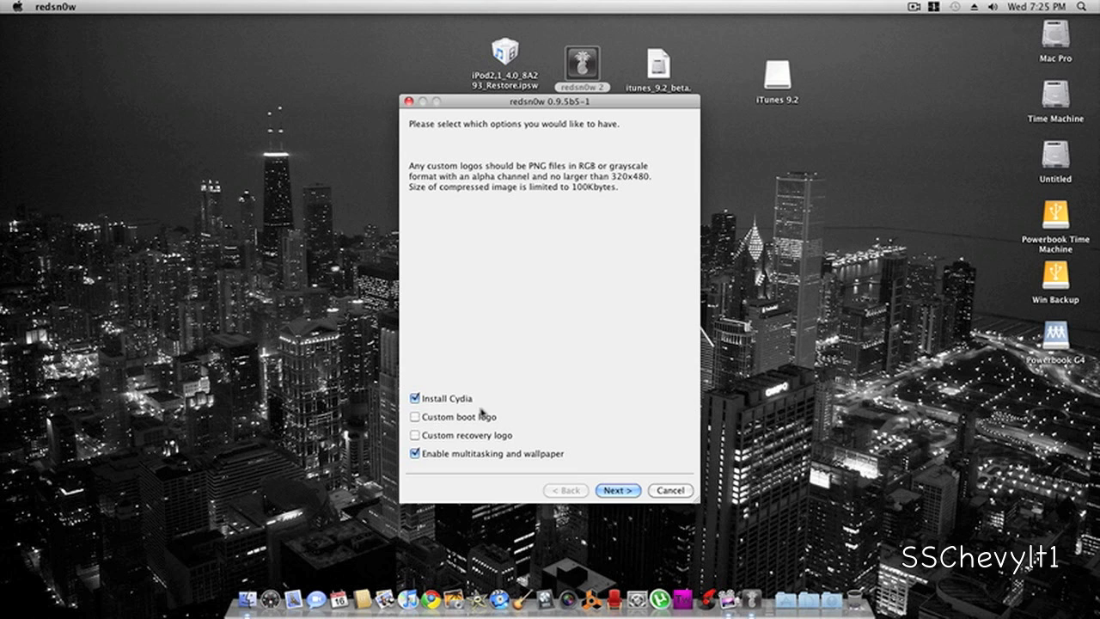
pyautogui.moveTo(617, 502)
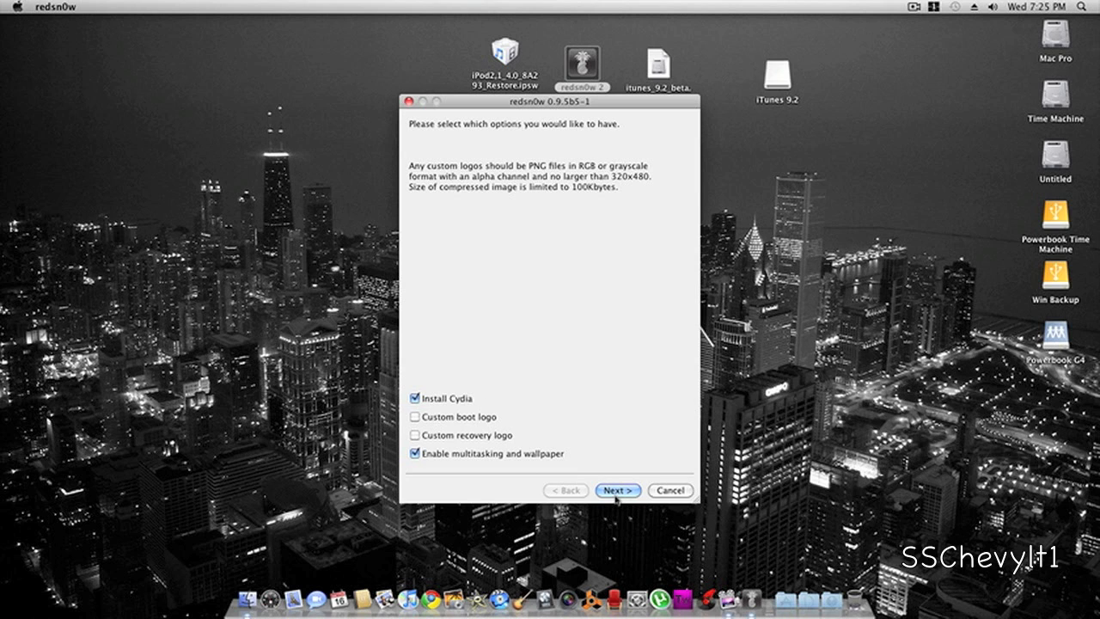
# - Accept the Cydia and multitasking options and confirm the device is off and plugged in
pyautogui.click(617, 490)
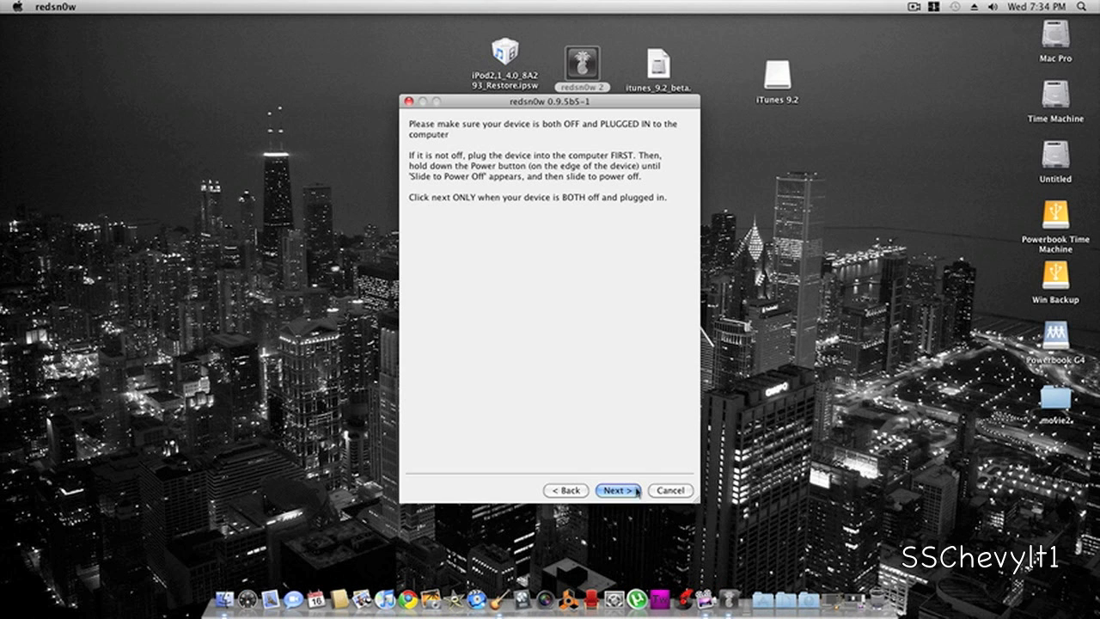
pyautogui.click(616, 490)
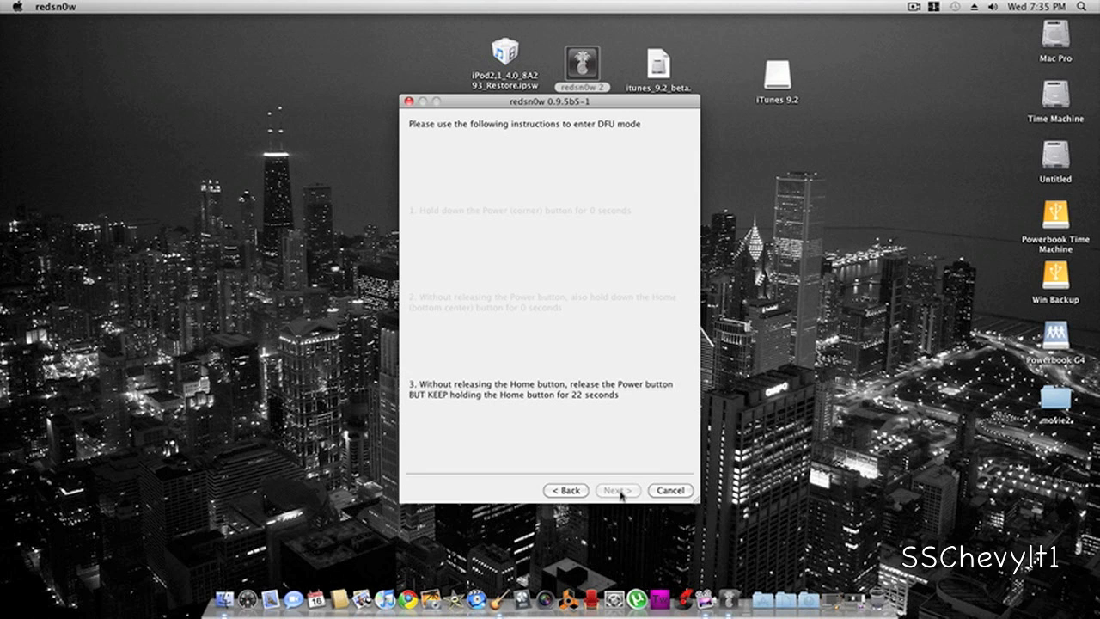
# - Proceed through the DFU step and finish the wizard once it reports Done!
pyautogui.click(617, 490)
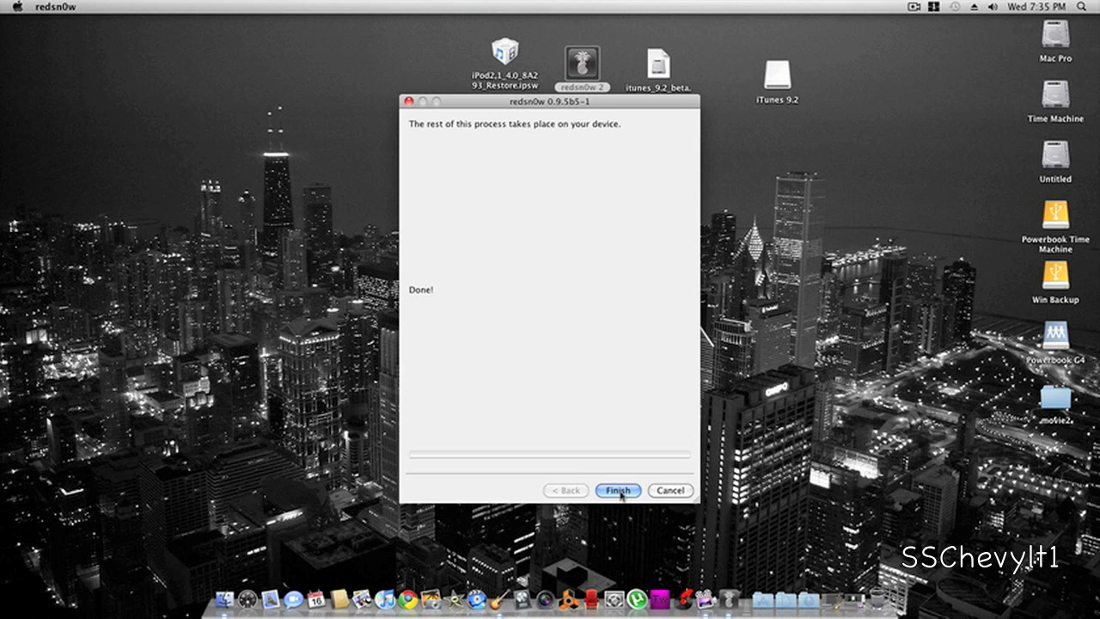
pyautogui.click(617, 490)
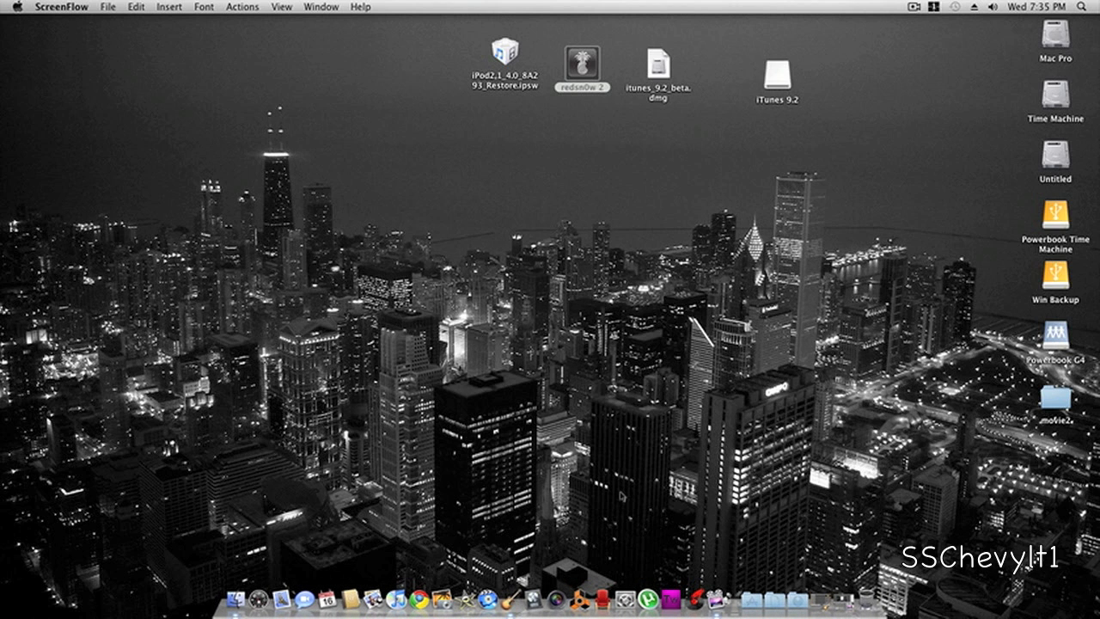